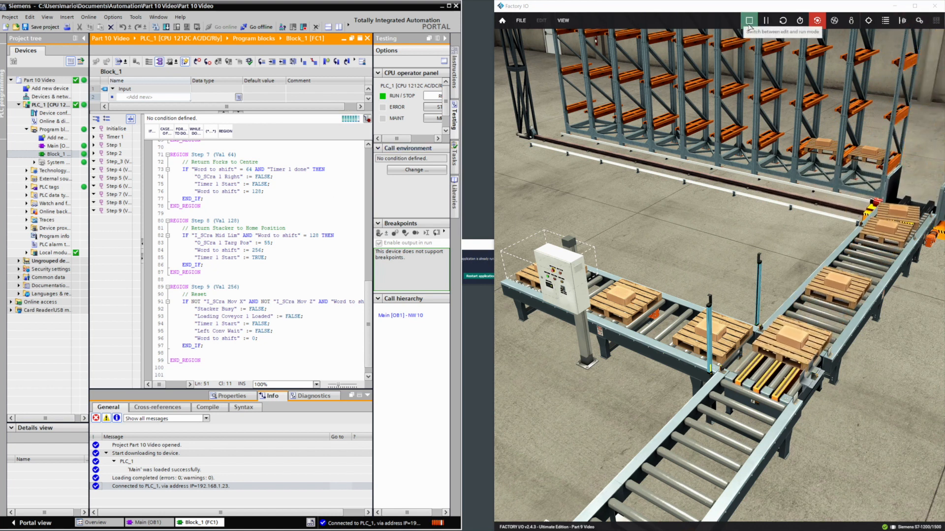
Step: Stop the Factory IO scene to return to editing with pallets cleared
click(750, 19)
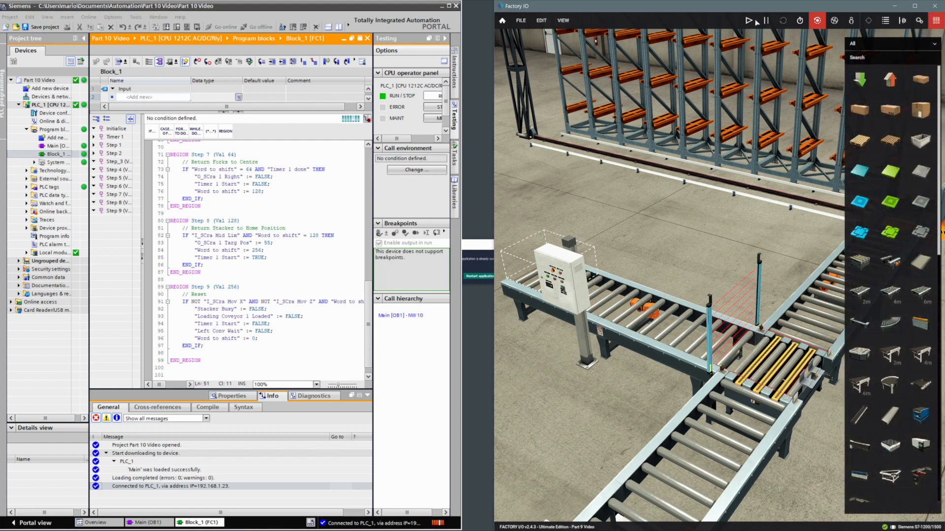
mouse_move(738, 35)
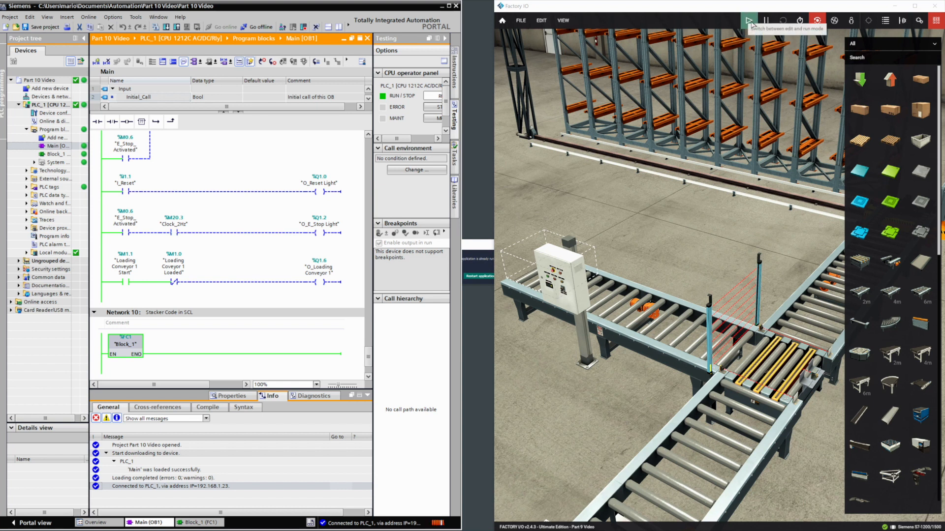
Step: Cycle PLC_1 into STOP and back into RUN from the CPU operator panel
click(748, 20)
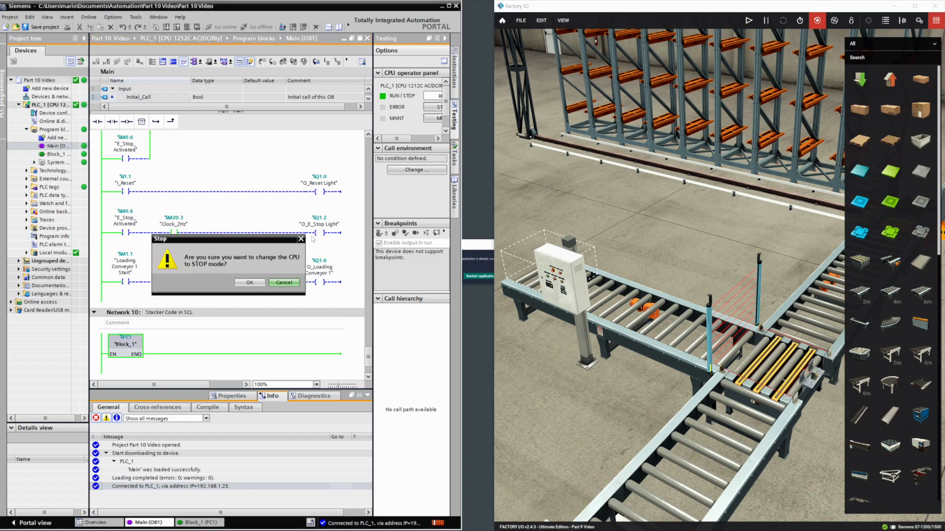
click(283, 282)
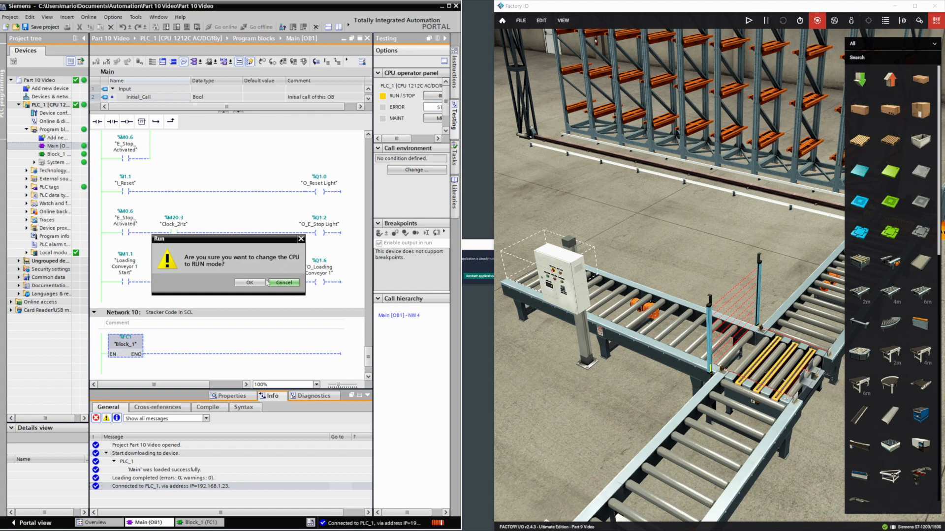
click(250, 282)
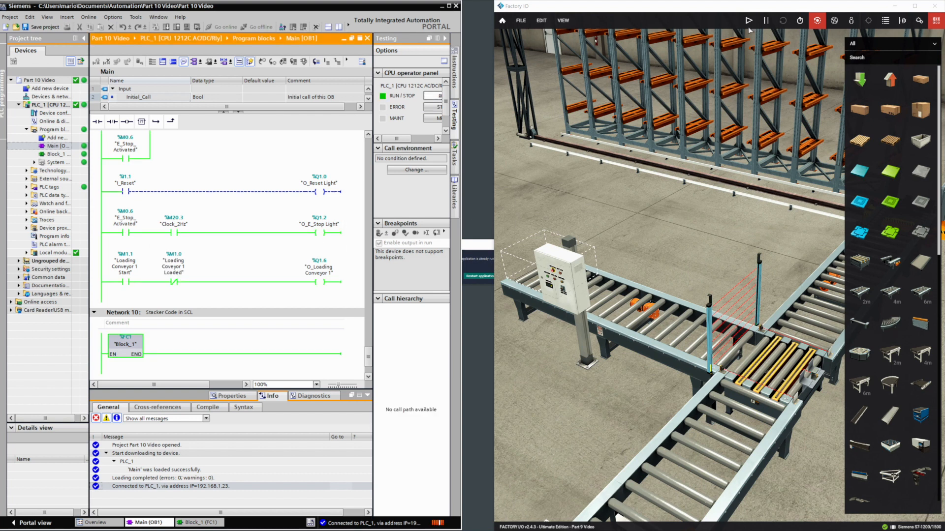
Step: Start the Factory IO scene so pallets move along the conveyors toward the racks
click(749, 20)
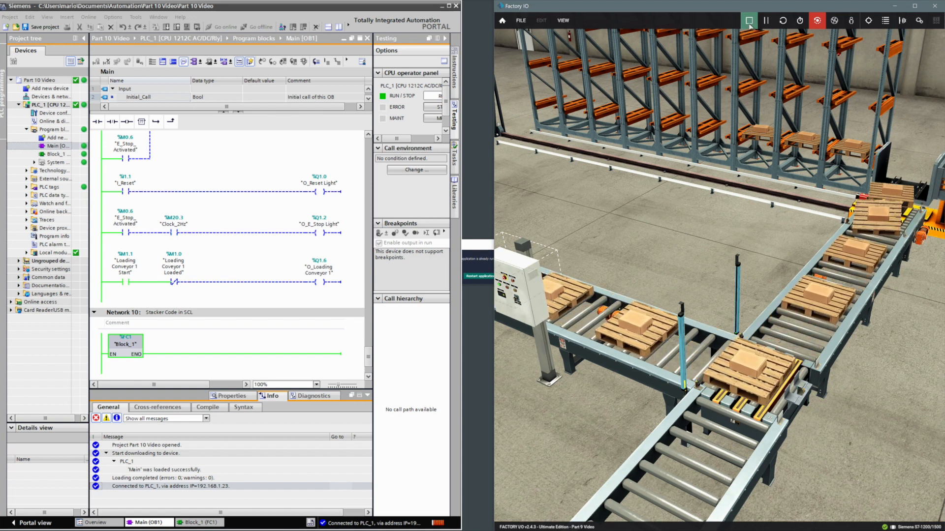
Step: Stop the Factory IO scene and switch the PLC_1 CPU to STOP
click(749, 20)
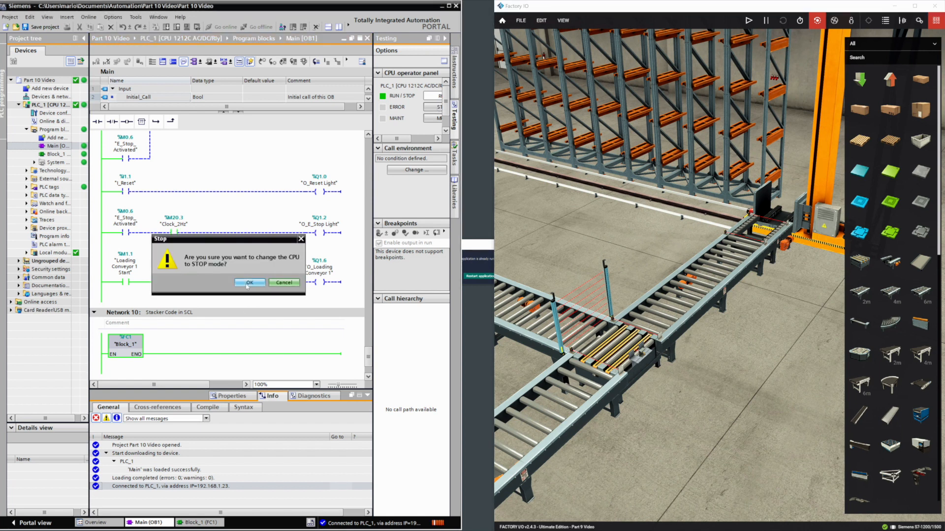
click(250, 282)
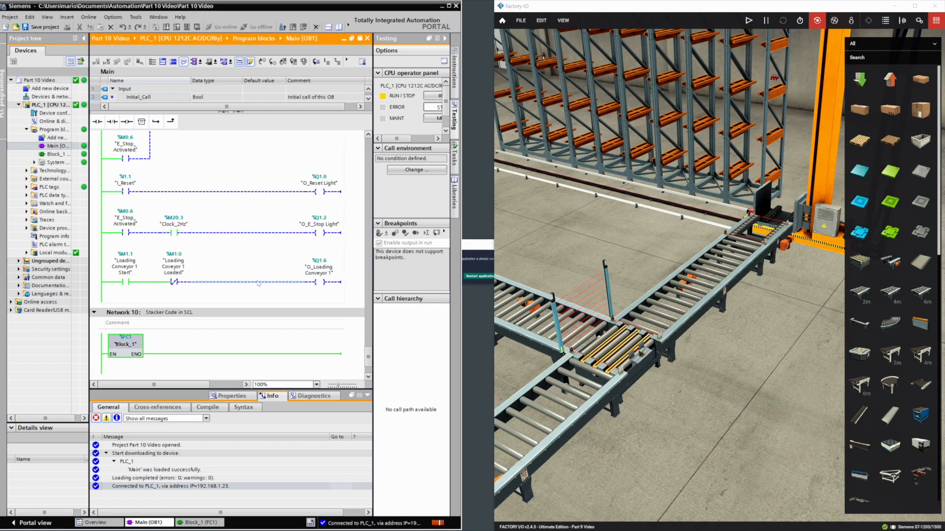
mouse_move(266, 278)
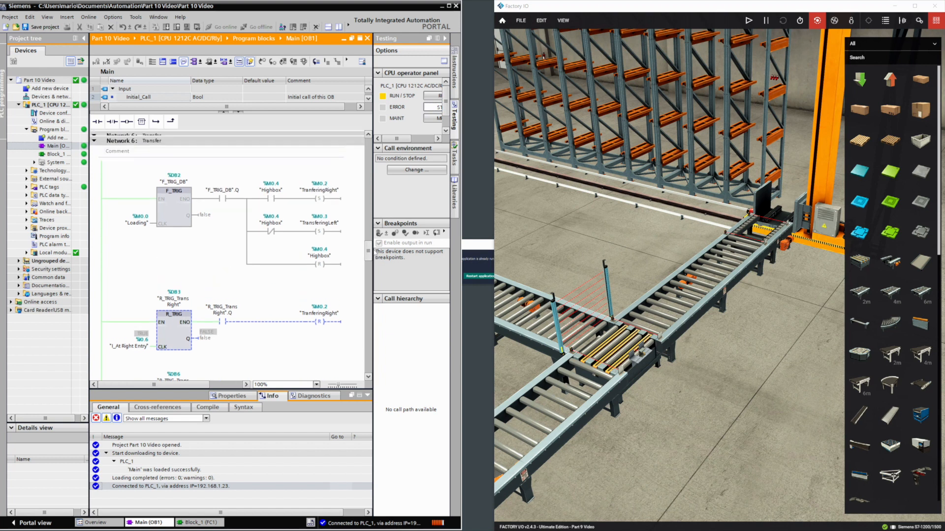
scroll(down, 3)
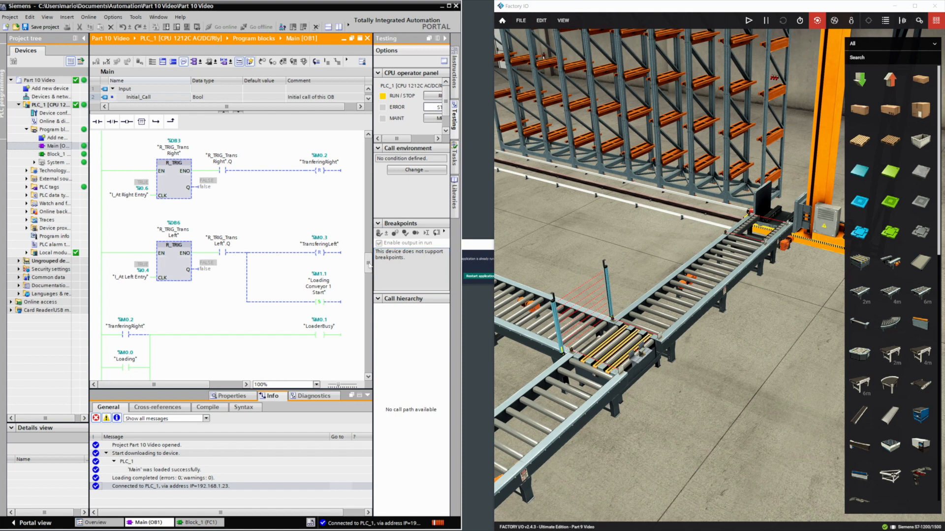
scroll(down, 3)
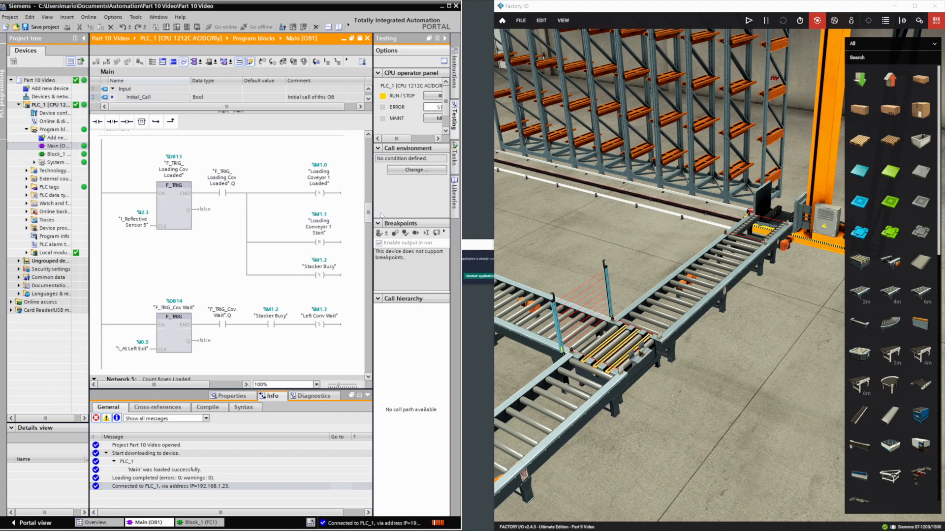
mouse_move(369, 211)
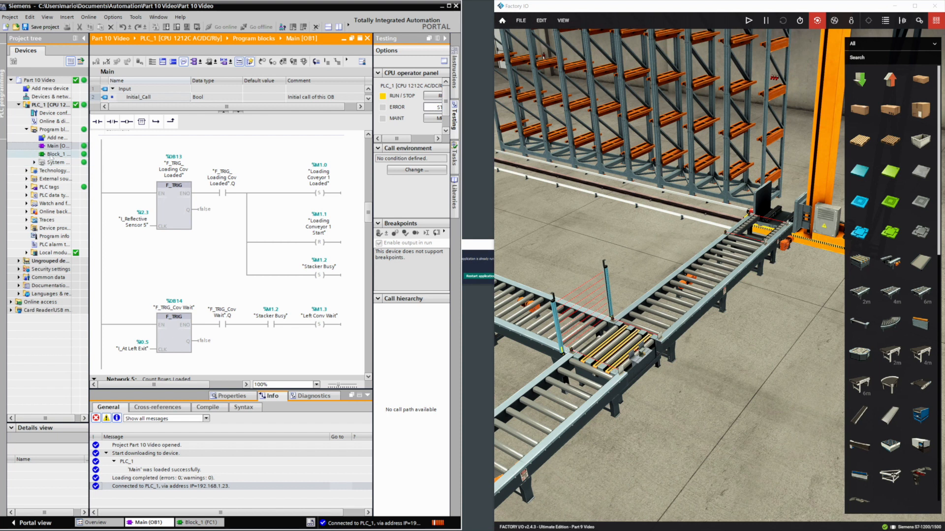
click(55, 154)
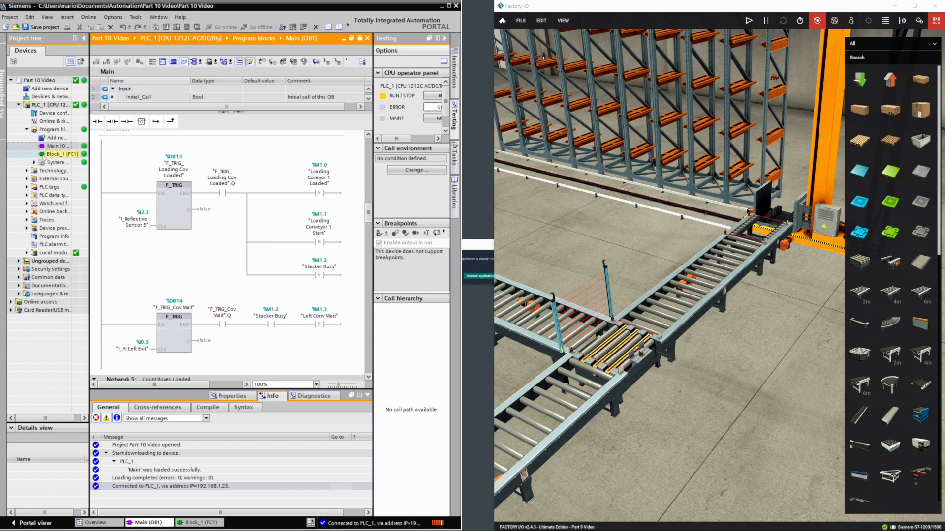
click(53, 153)
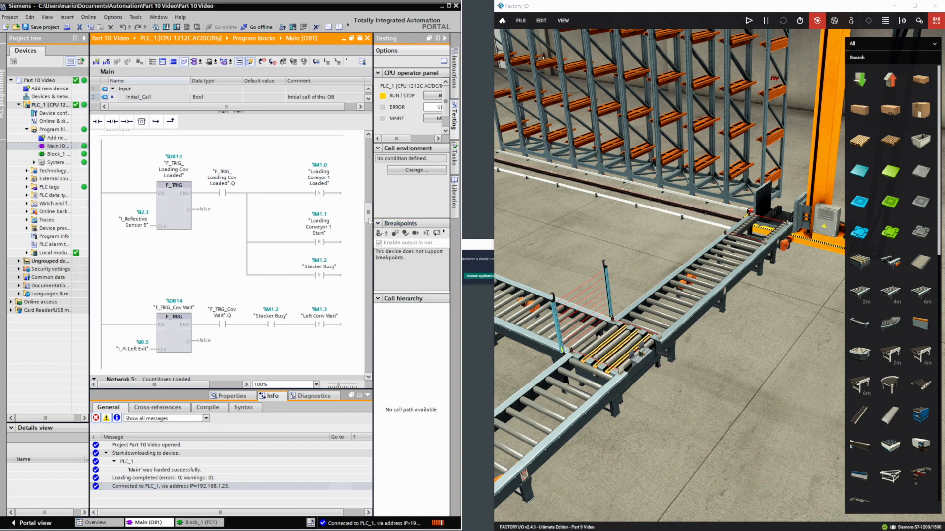
Step: Add a normally closed %M1.2 Stacker Busy contact on a branch under %M1.1 and remove the stray contact
scroll(down, 3)
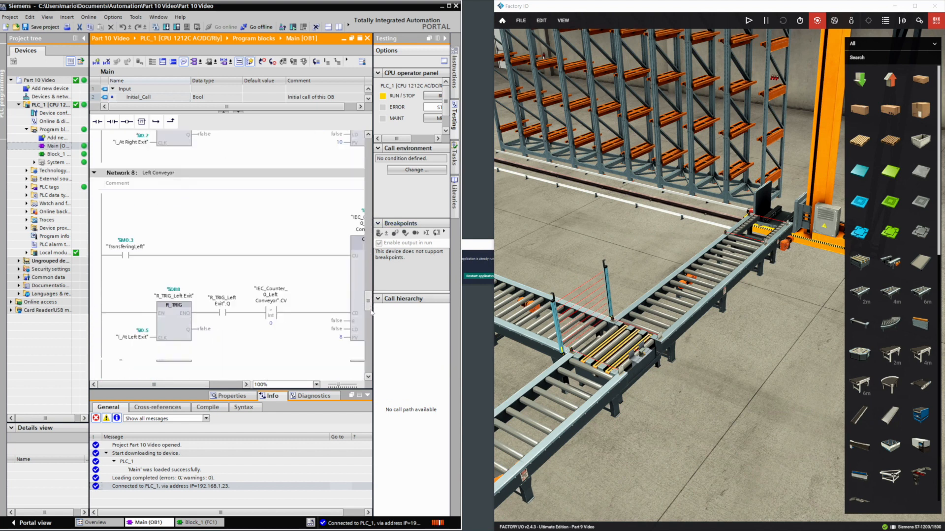
scroll(down, 3)
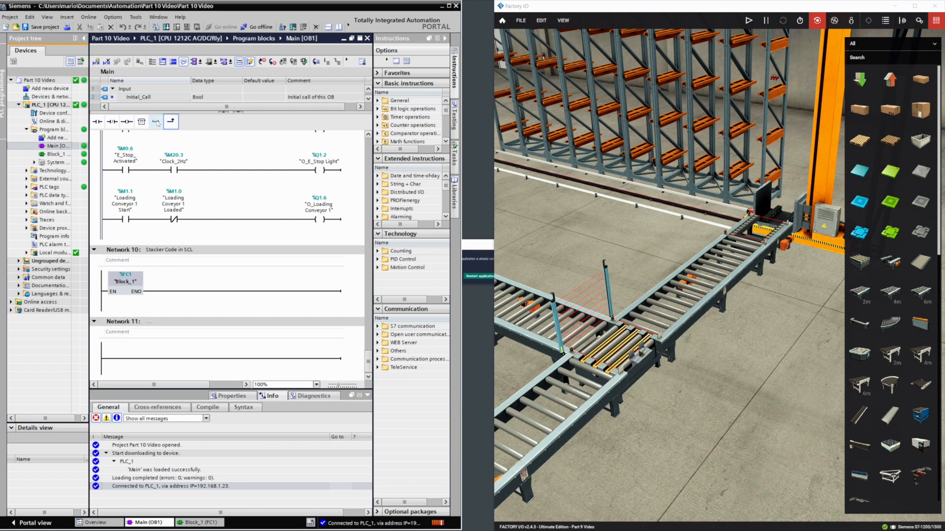
mouse_move(155, 122)
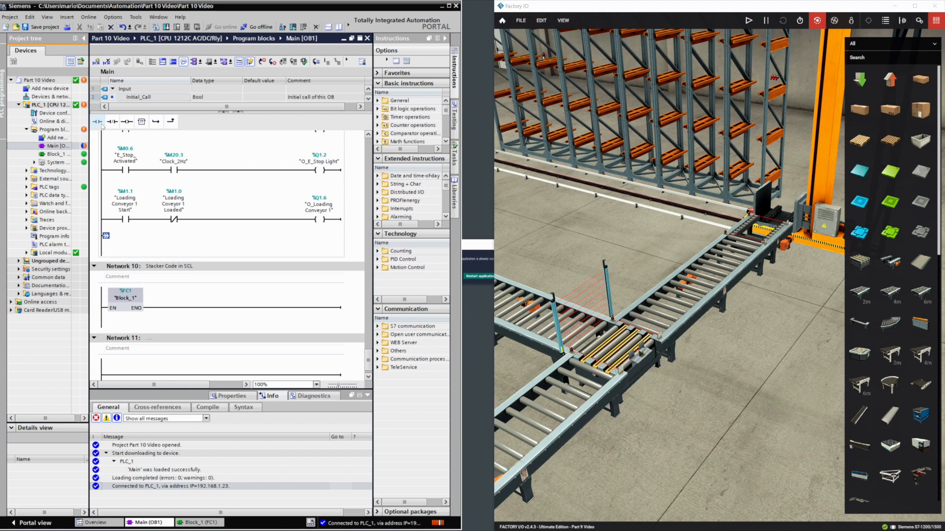
click(112, 122)
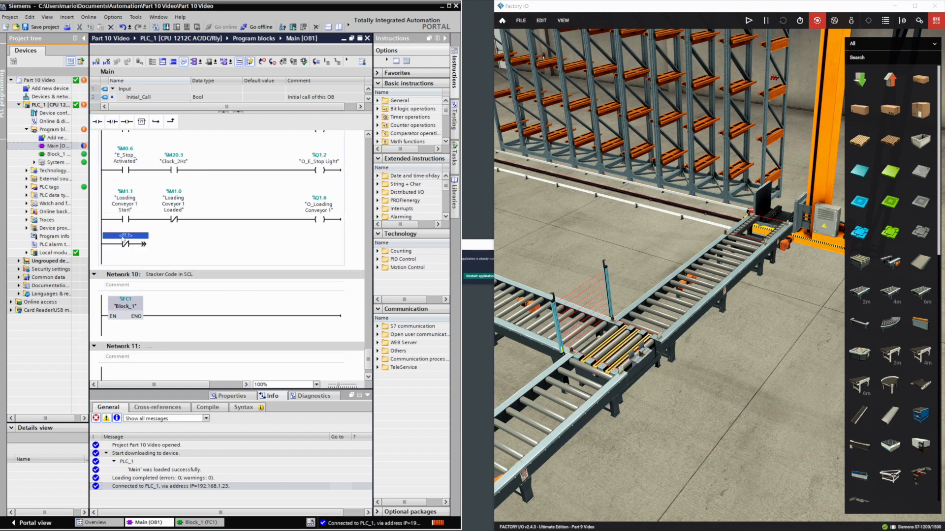
text(M)
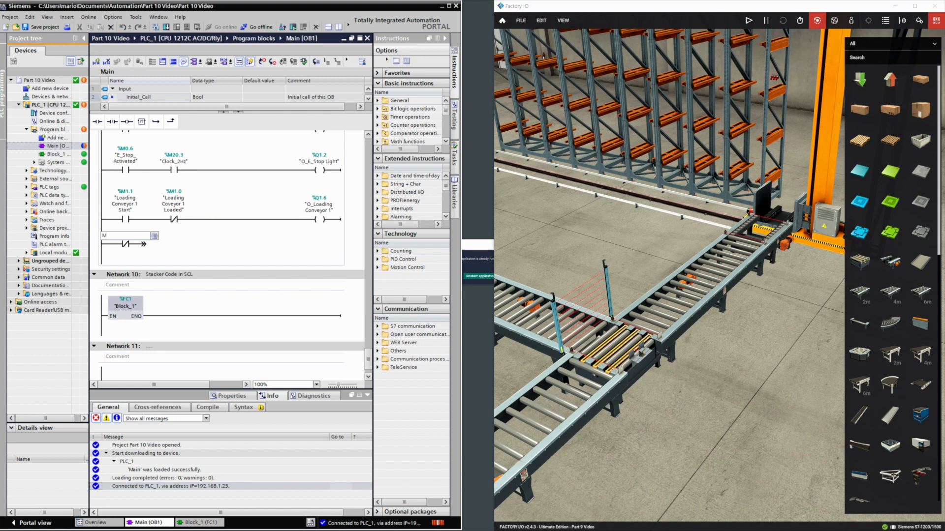
text(M1.2)
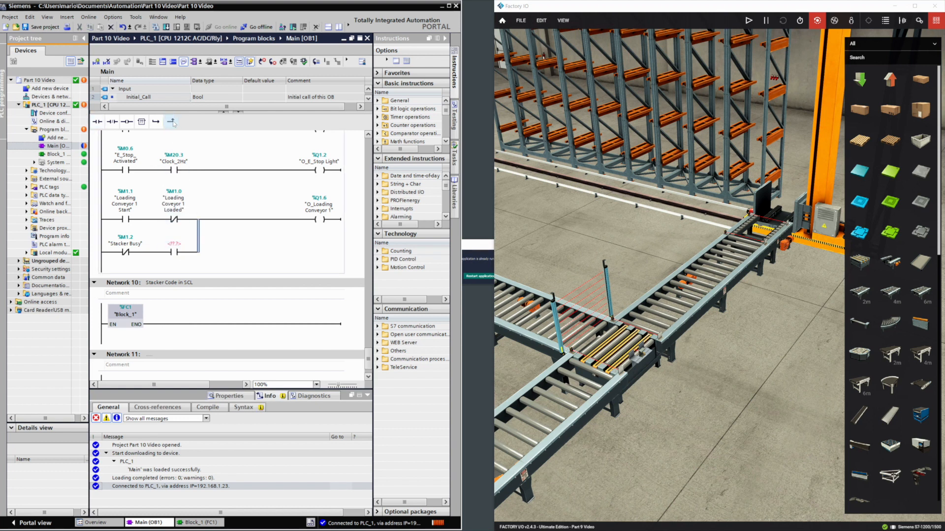
right_click(174, 250)
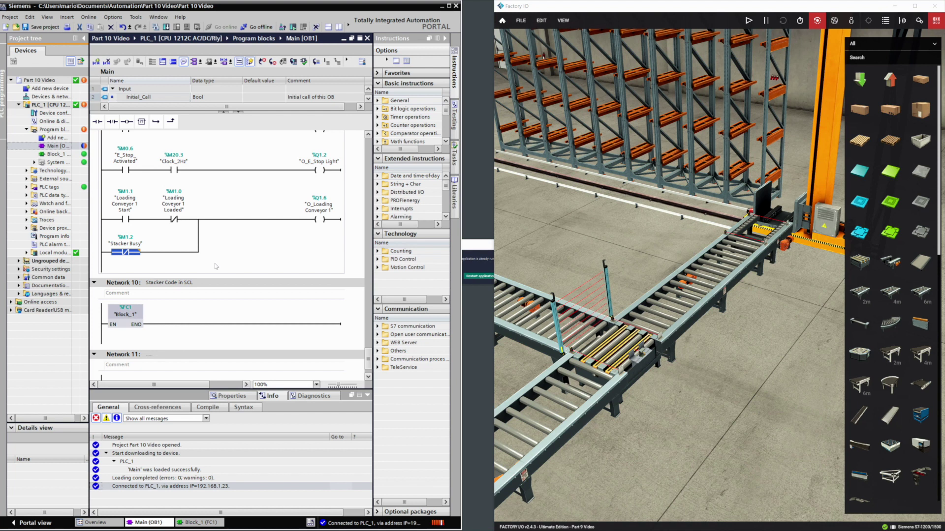
mouse_move(220, 242)
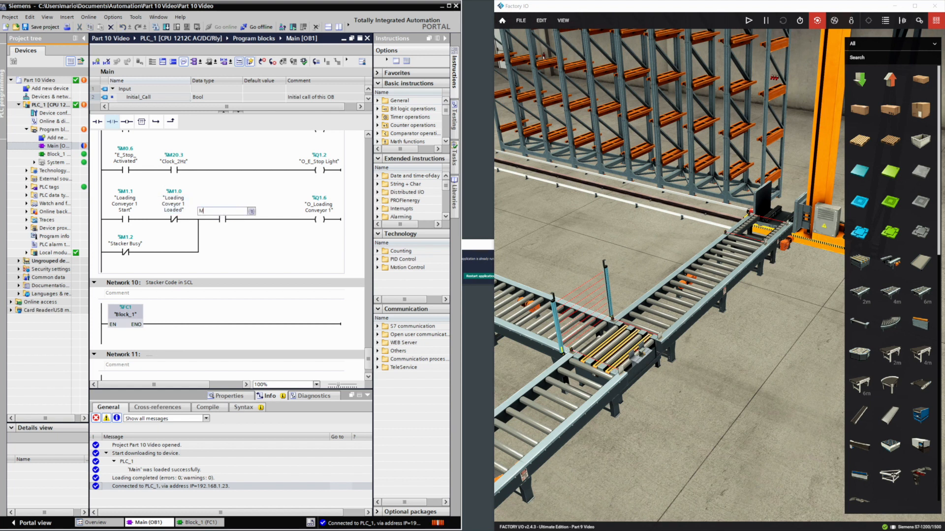
Step: Assign M1.7 Loading Conveyor 1 Wait to the contact in series after %M1.0
text(M1.7)
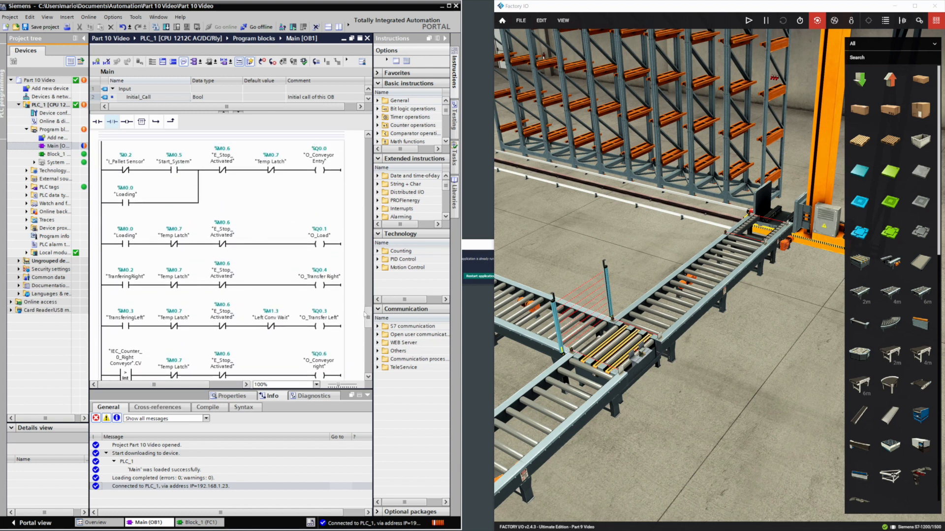
Step: Give the new Set coil under %M1.1 the address M1.7 Loading Conveyor 1 Wait
scroll(down, 3)
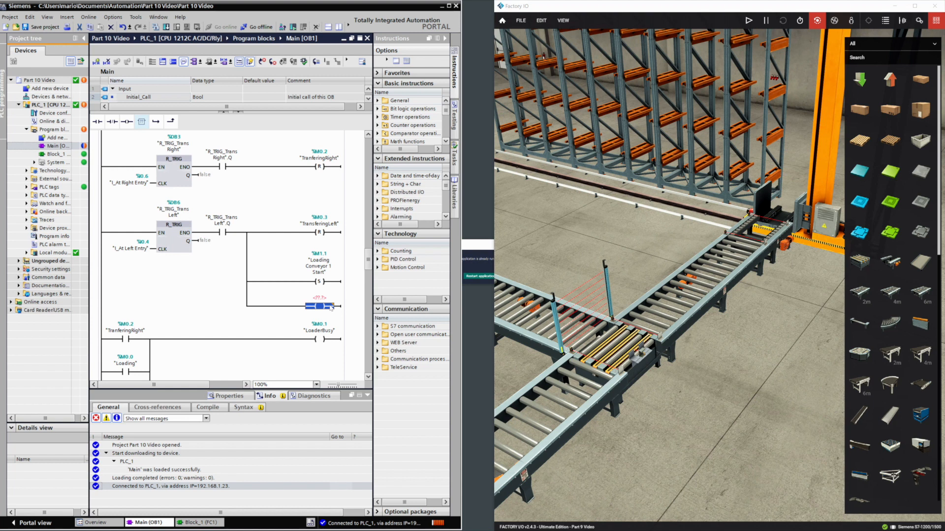
click(337, 307)
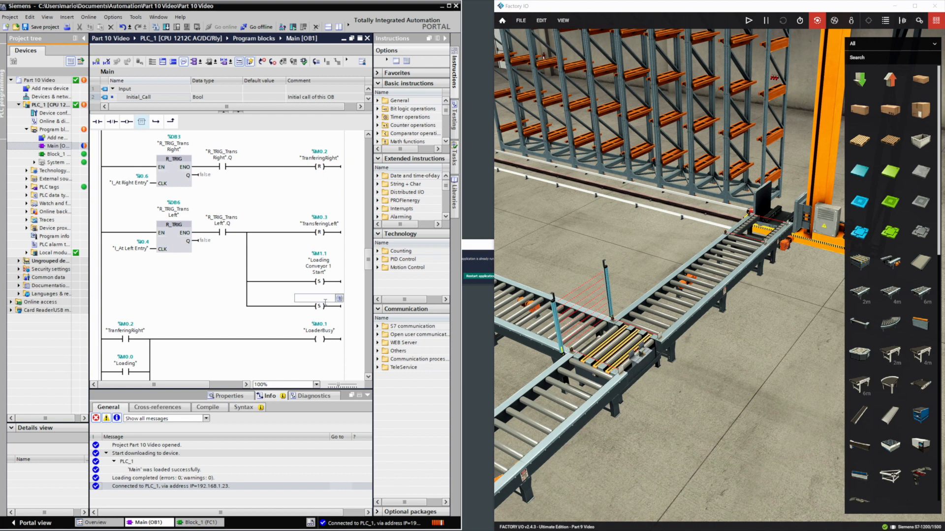
text(M1.7)
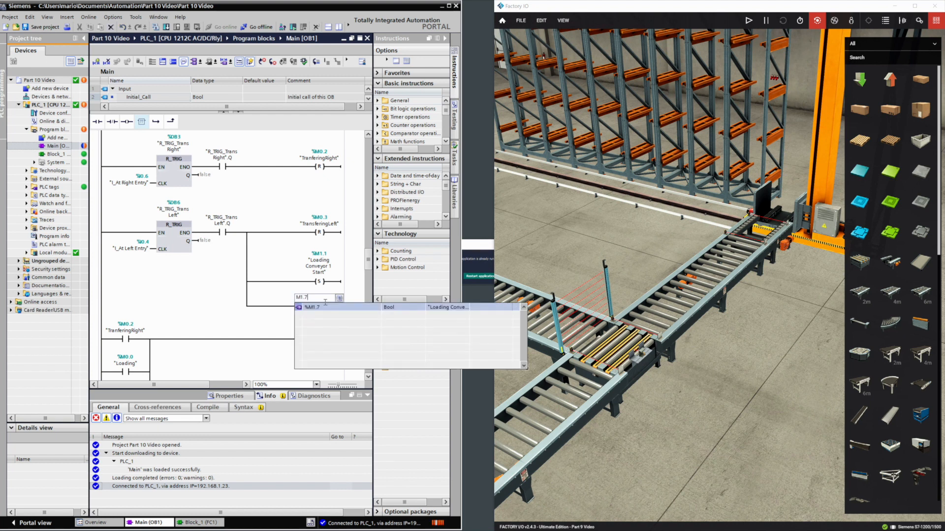
key(Enter)
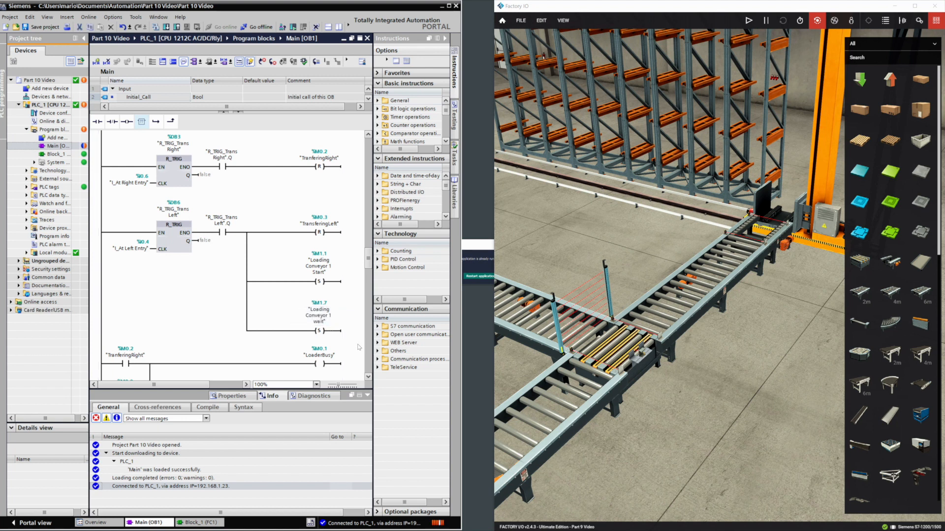
mouse_move(356, 335)
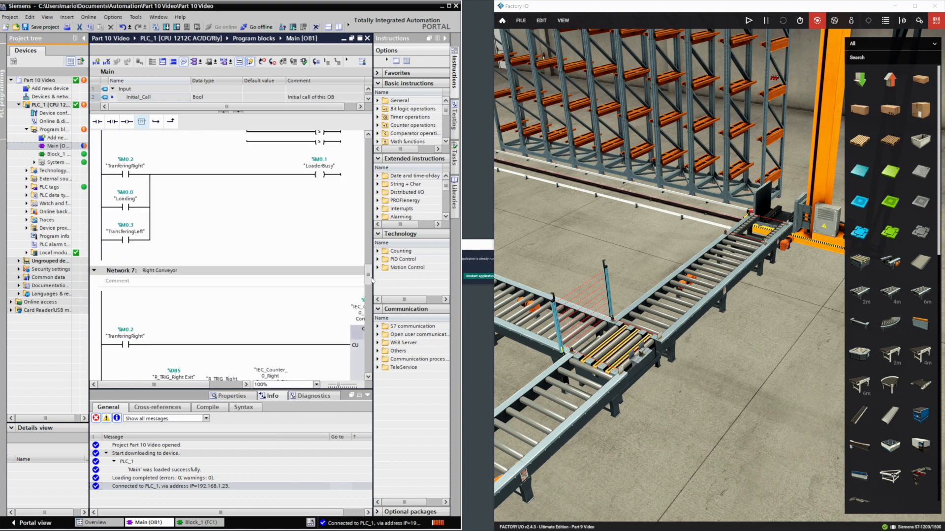
scroll(down, 3)
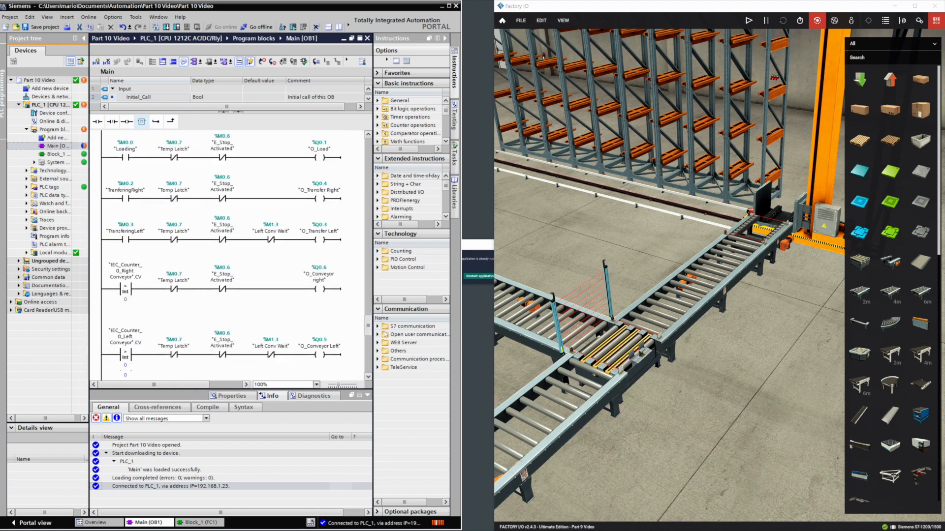
Step: Download the edited OB1 to PLC_1, switch the CPU to RUN and start the Factory IO scene
scroll(down, 3)
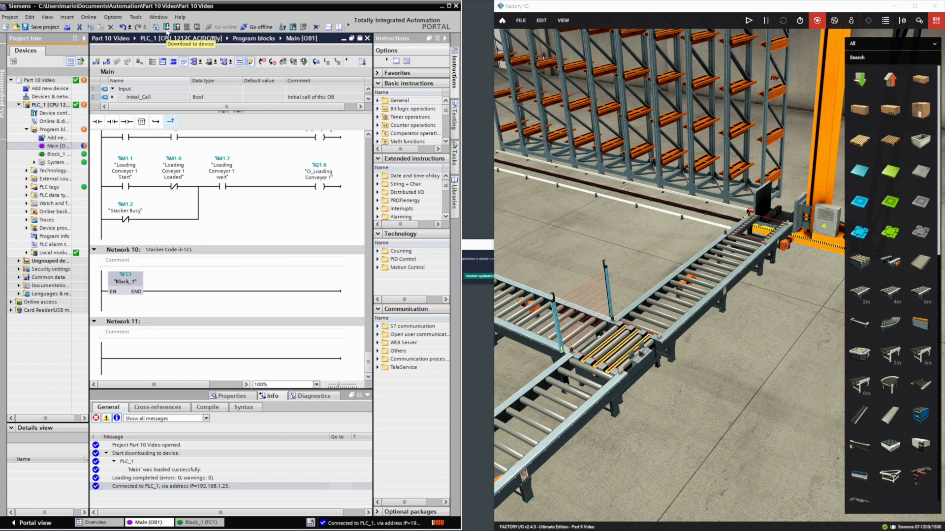
click(207, 408)
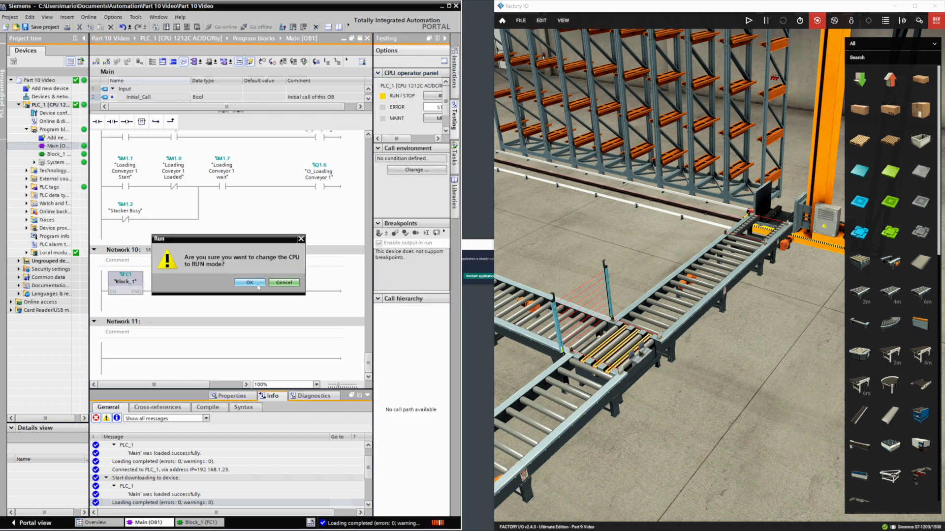
click(250, 282)
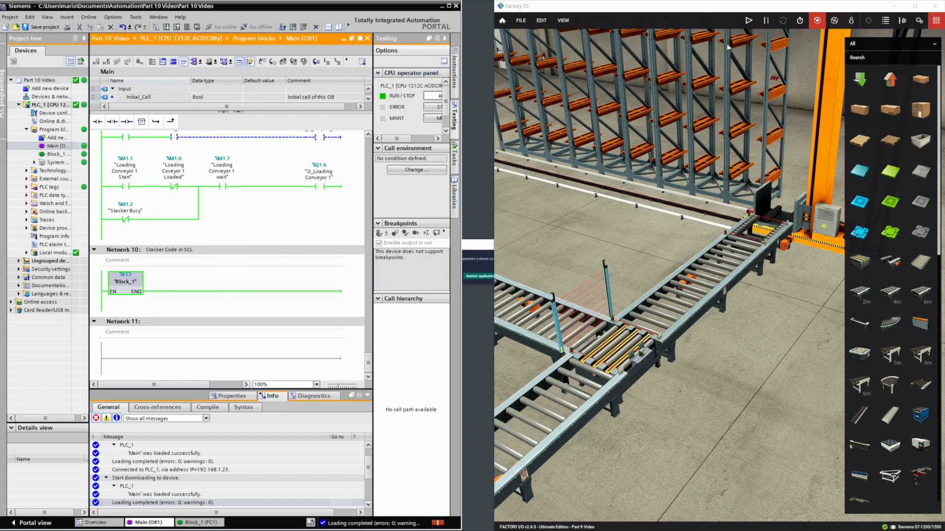
click(750, 20)
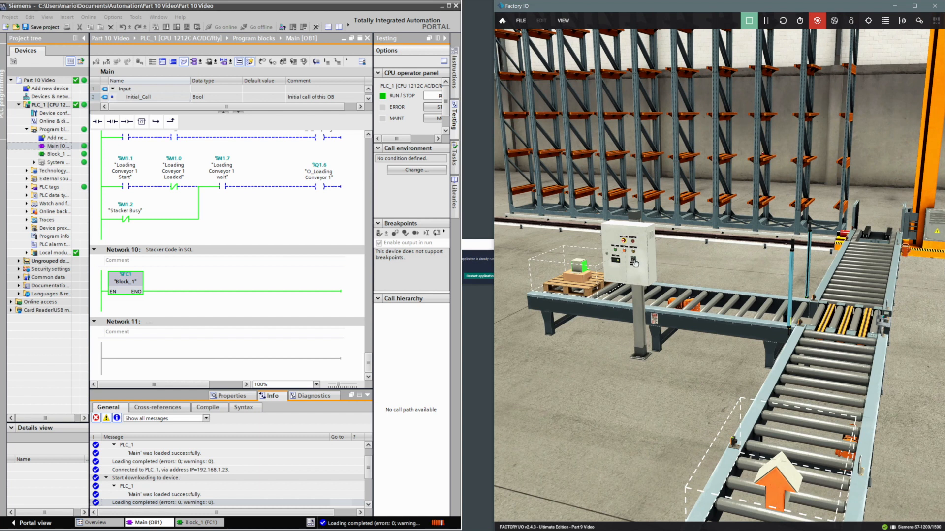
mouse_move(636, 270)
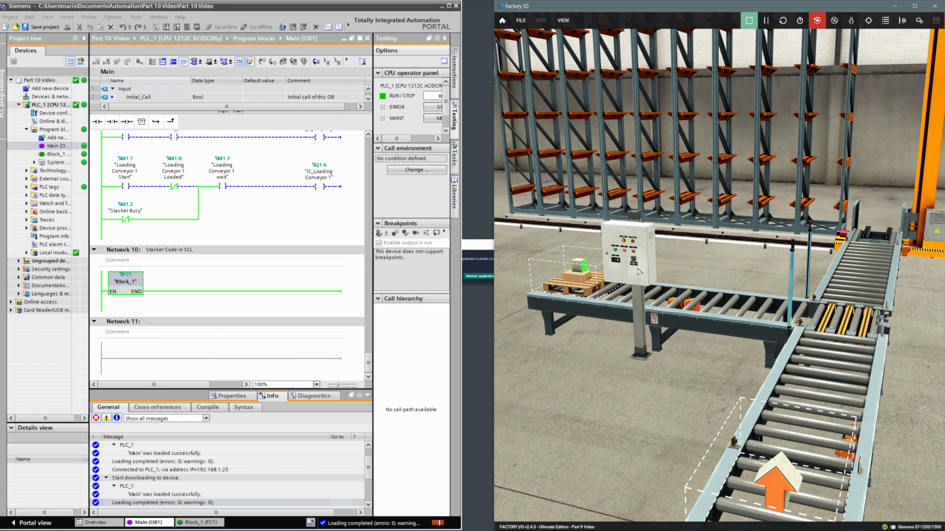
mouse_move(620, 269)
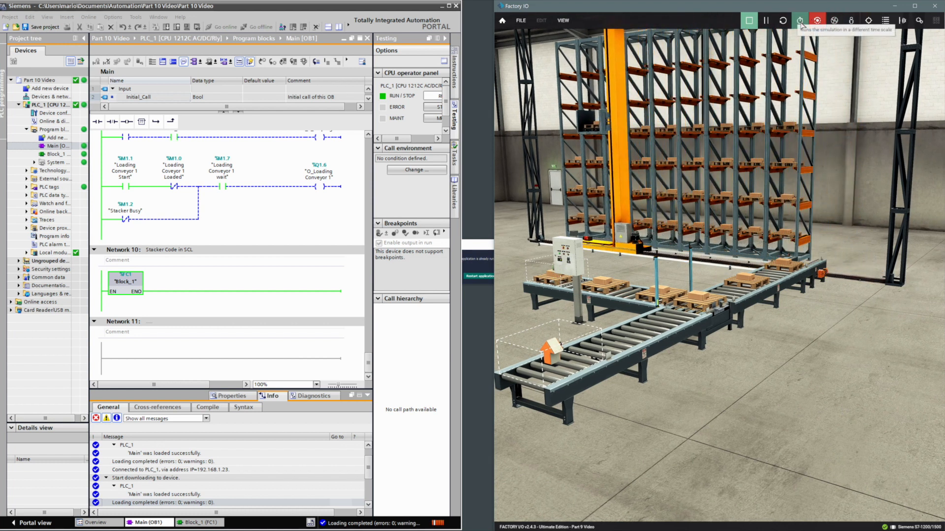
Step: Speed up the Factory IO time scale while the stacker fills the racks
click(798, 20)
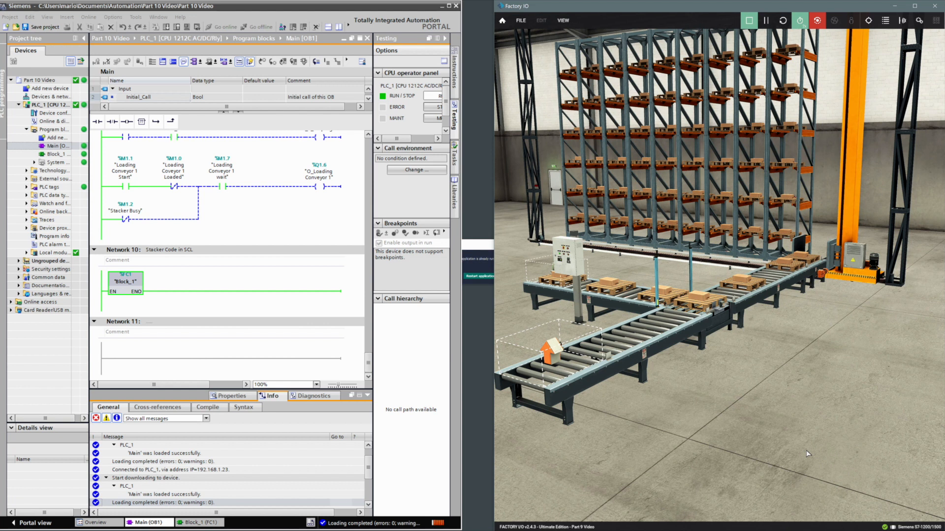
mouse_move(808, 454)
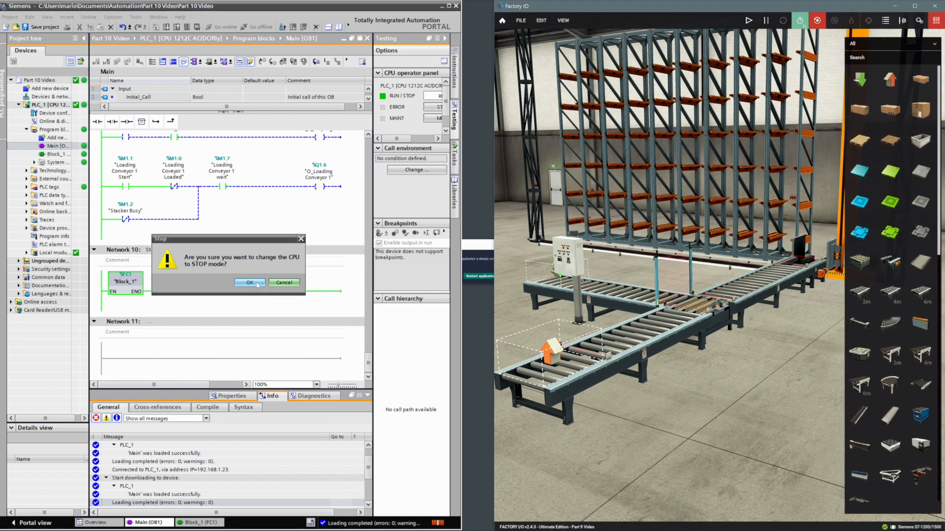
Step: Confirm switching the PLC_1 CPU to STOP mode
click(250, 283)
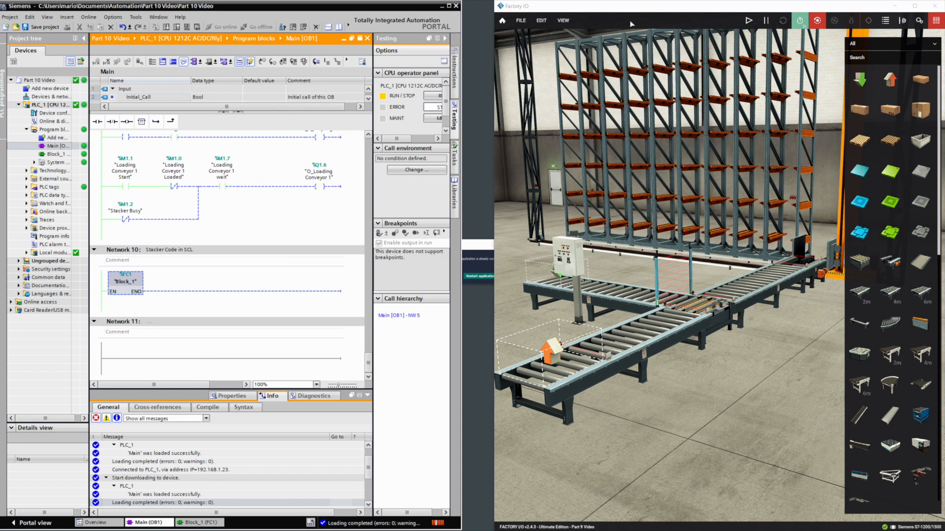
mouse_move(26, 500)
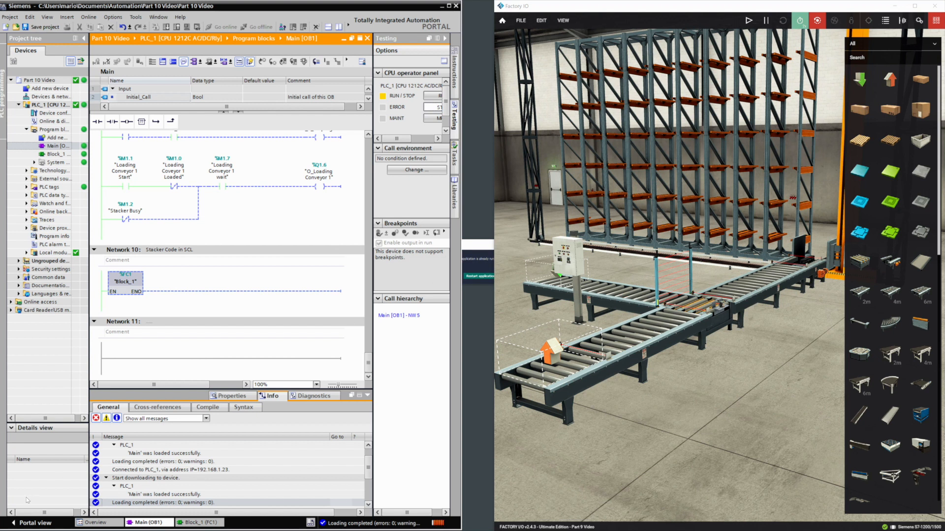